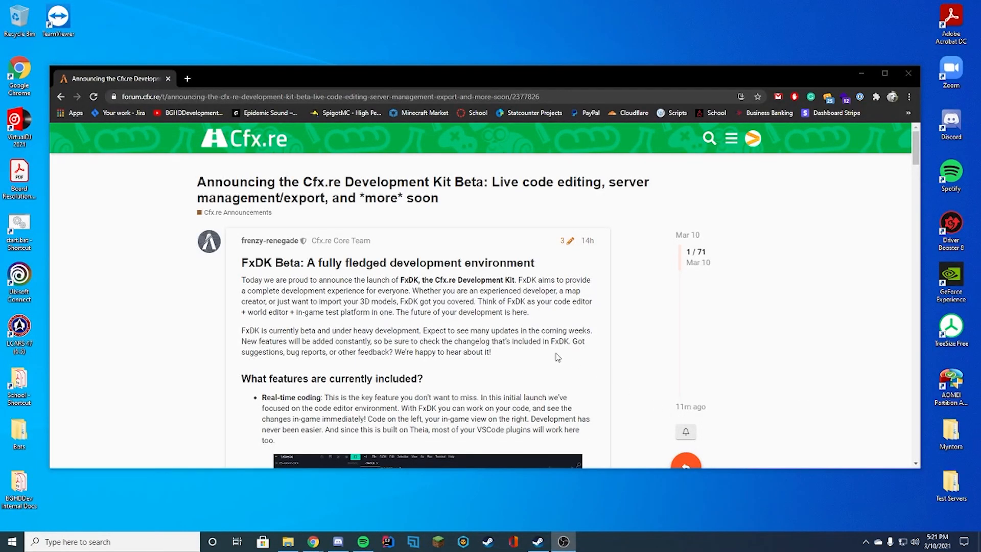
{"action": "mouse_move", "coordinate": [897, 246]}
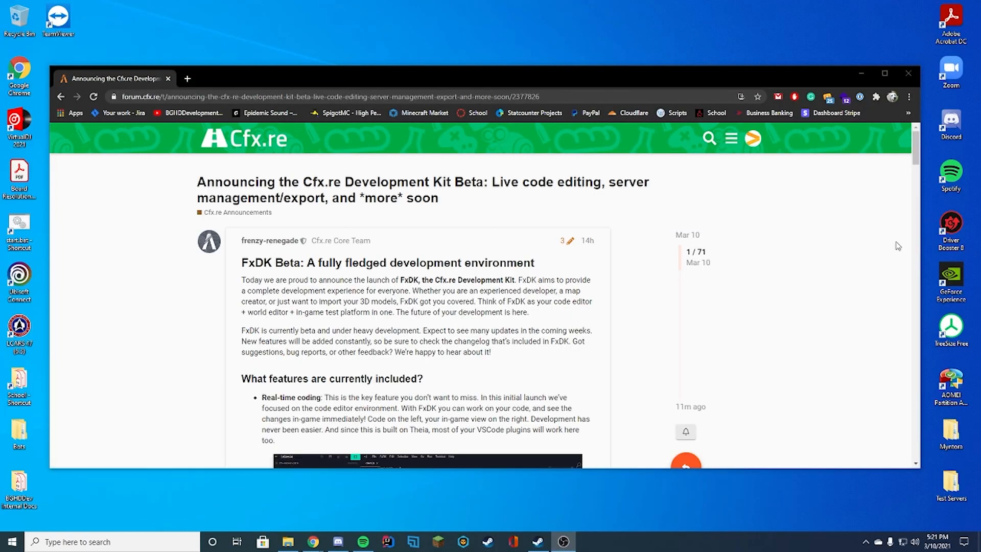
{"action": "mouse_move", "coordinate": [855, 249]}
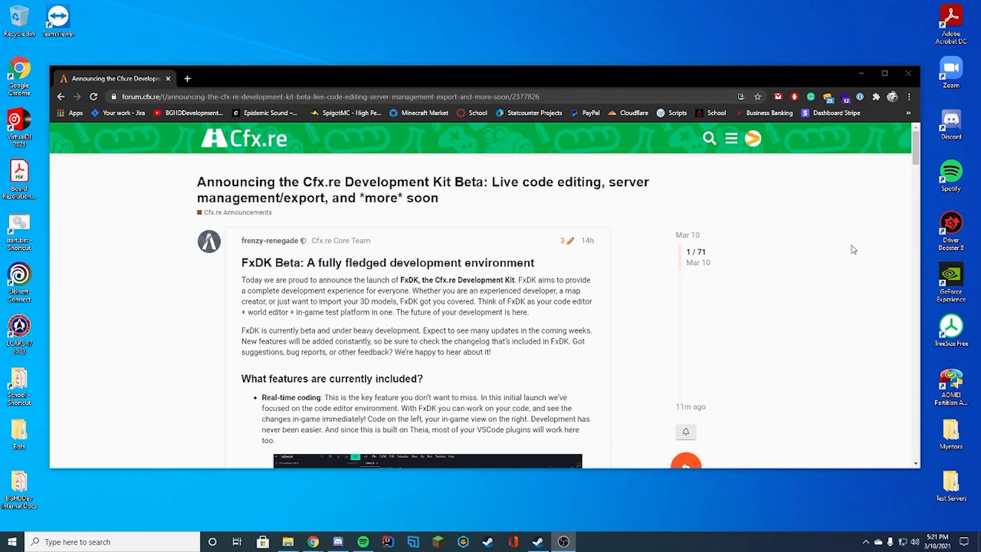
Scroll the FxDK Beta announcement past the real-time coding video to the project manager and resource importer sections
{"action": "scroll", "scroll_direction": "down", "scroll_amount": 3}
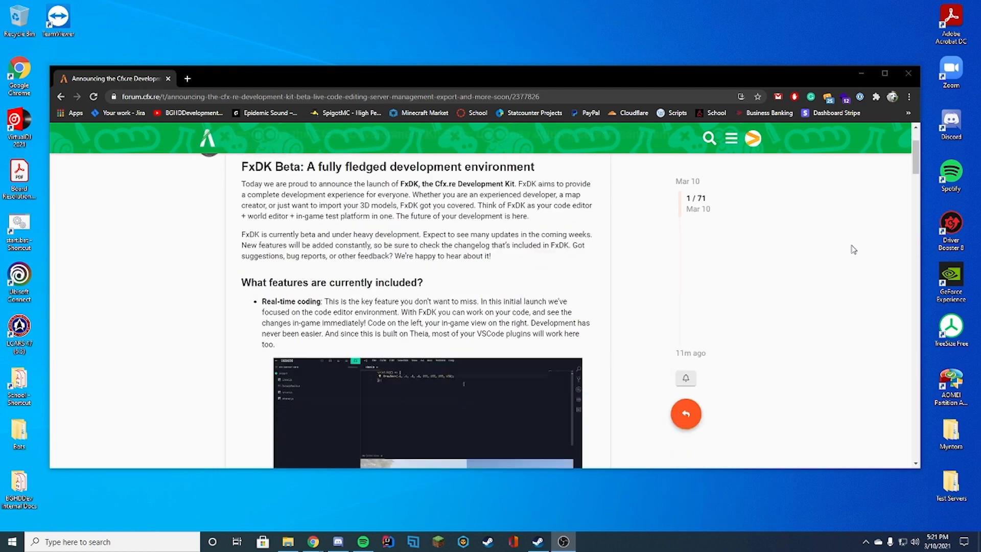
{"action": "scroll", "scroll_direction": "down", "scroll_amount": 3}
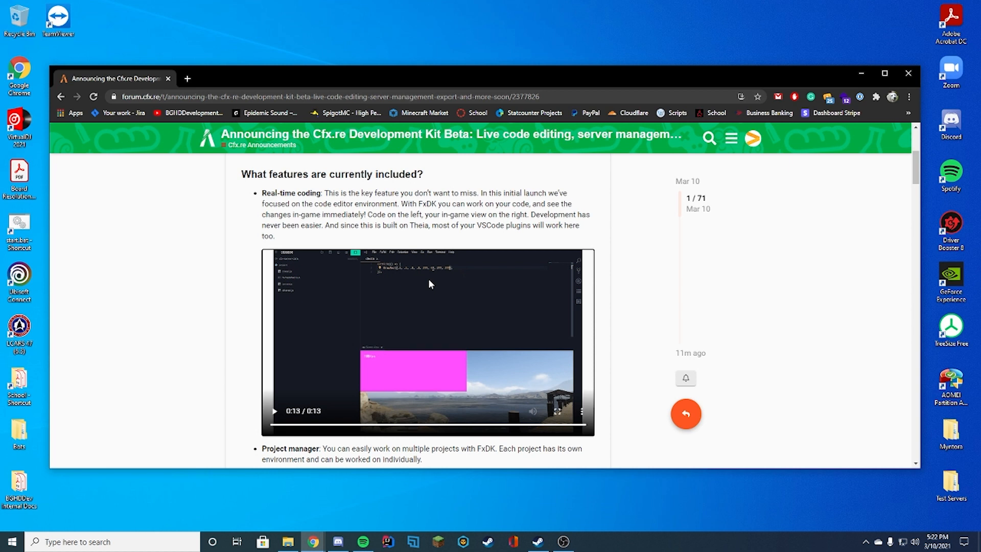
{"action": "scroll", "scroll_direction": "down", "scroll_amount": 3}
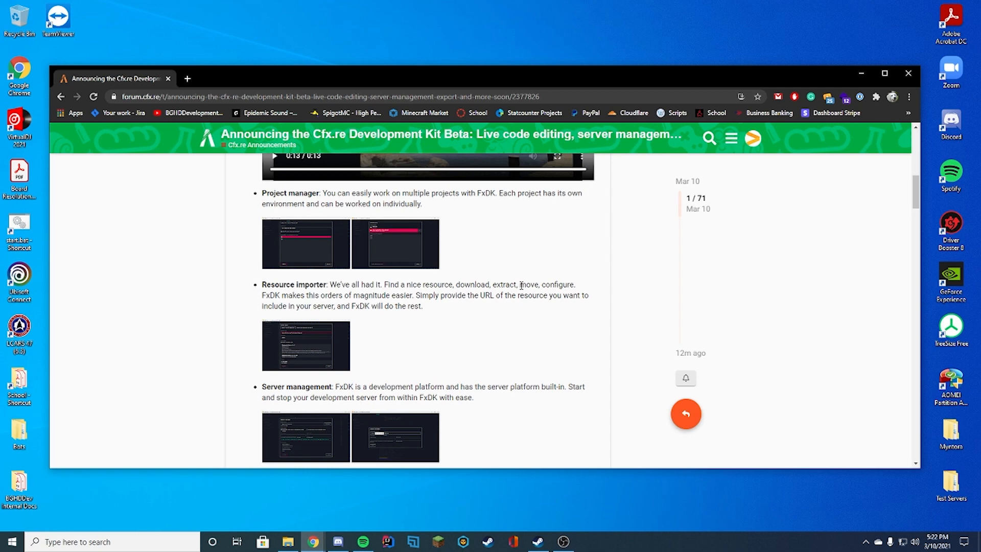
View the resource importer and resource management screenshots full size, then return to the post at 'What else is coming?'
{"action": "left_click", "coordinate": [306, 345]}
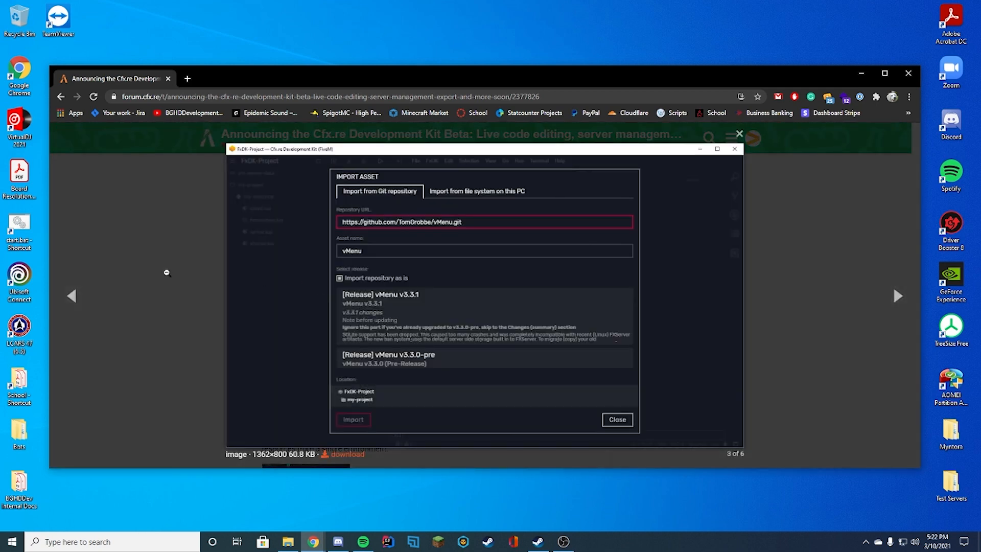
{"action": "mouse_move", "coordinate": [514, 241]}
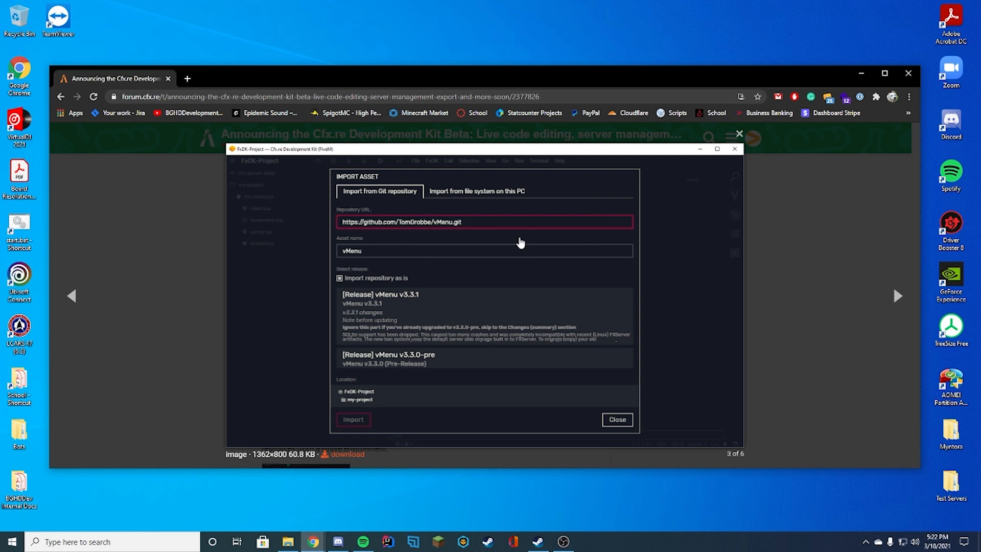
{"action": "mouse_move", "coordinate": [761, 255]}
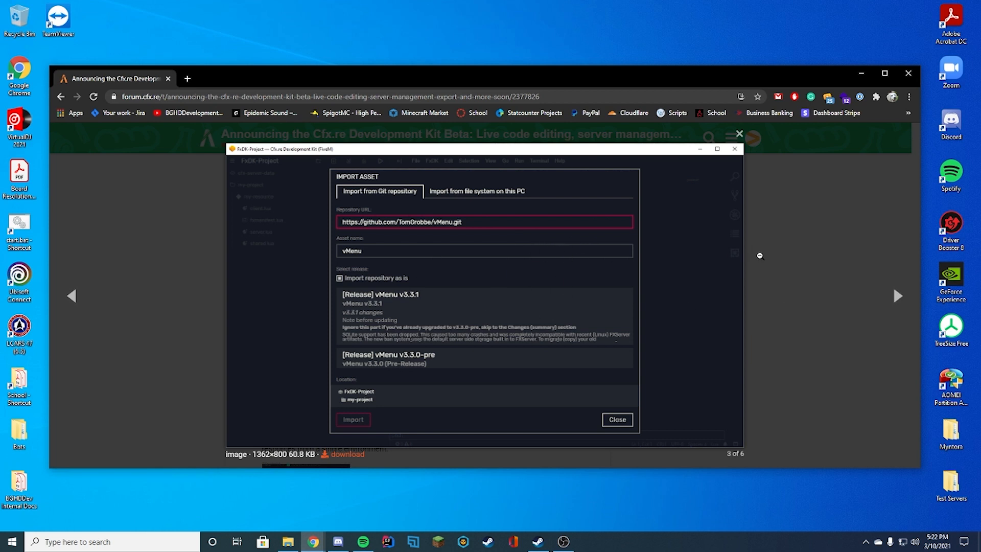
{"action": "mouse_move", "coordinate": [794, 265]}
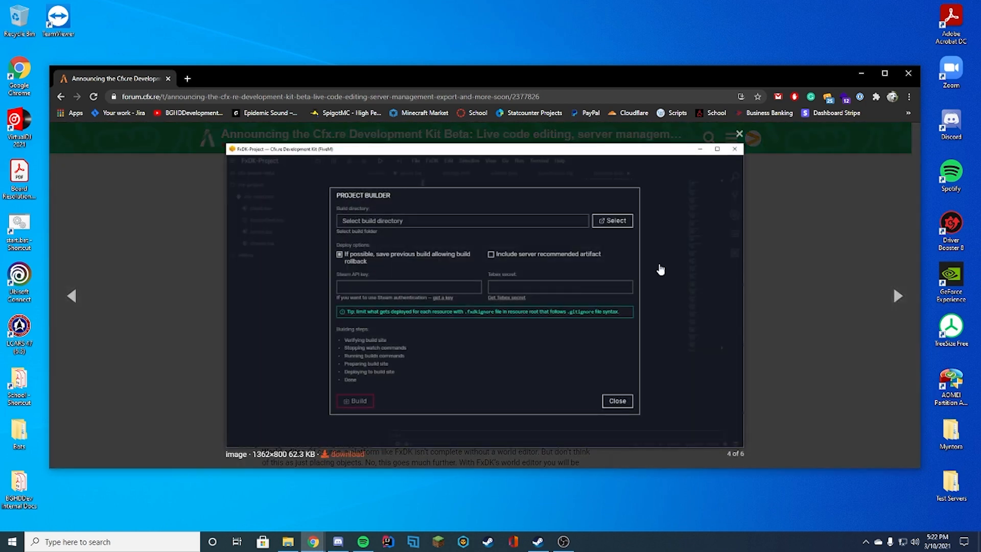
{"action": "left_click", "coordinate": [898, 295]}
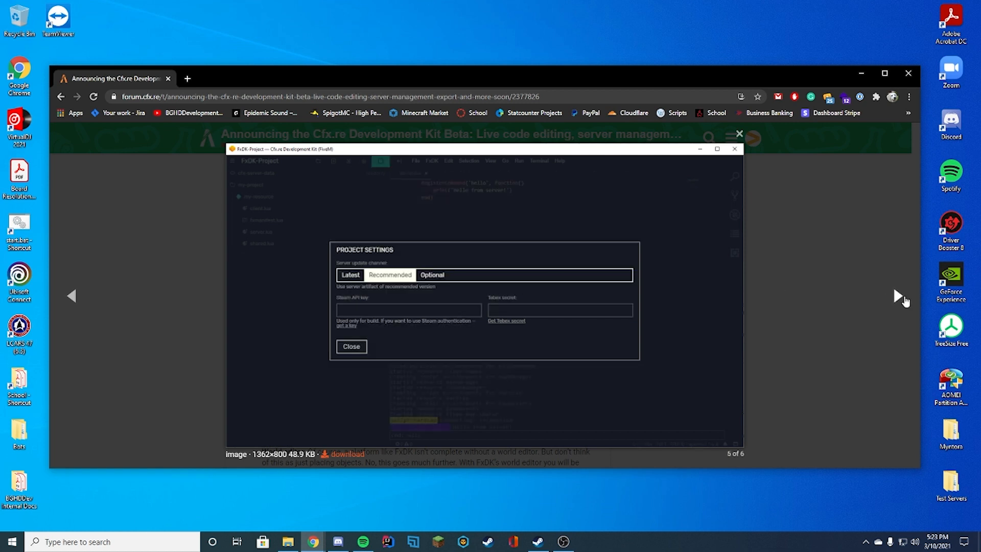
{"action": "mouse_move", "coordinate": [853, 229]}
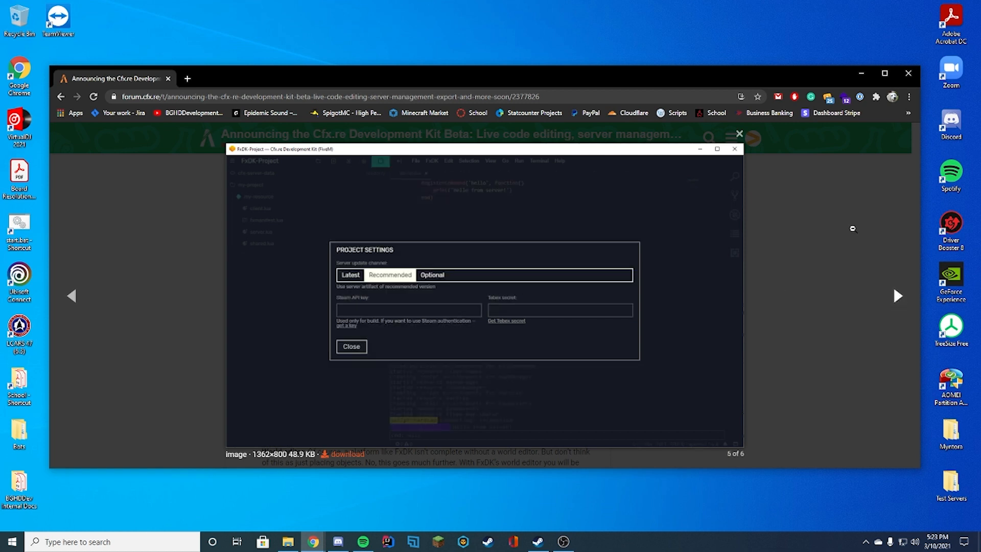
{"action": "mouse_move", "coordinate": [408, 327]}
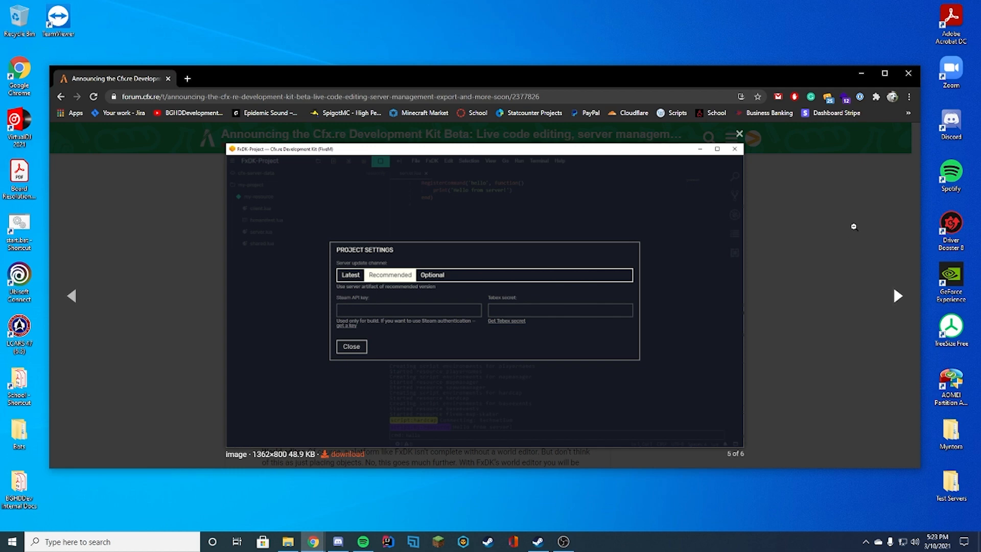
{"action": "left_click", "coordinate": [350, 346]}
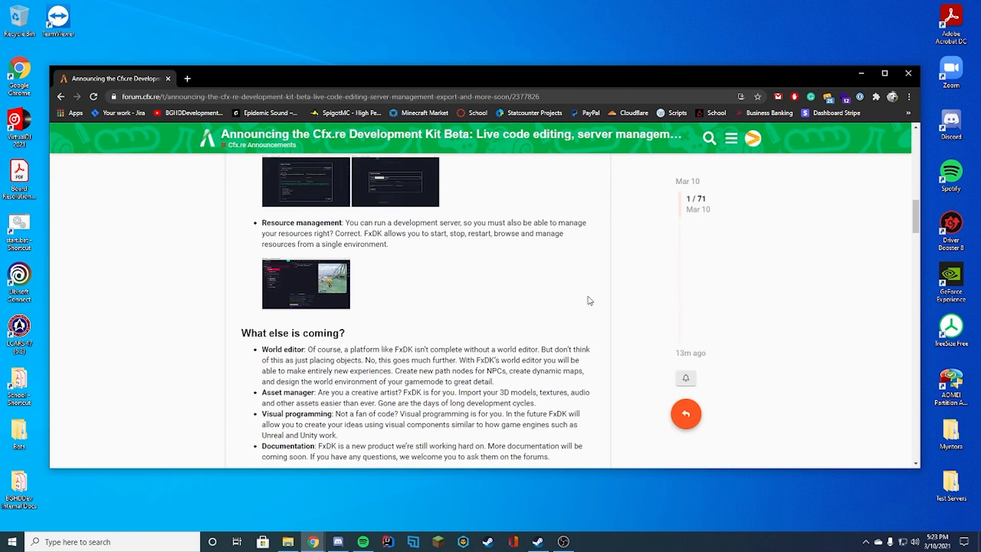
{"action": "mouse_move", "coordinate": [568, 291]}
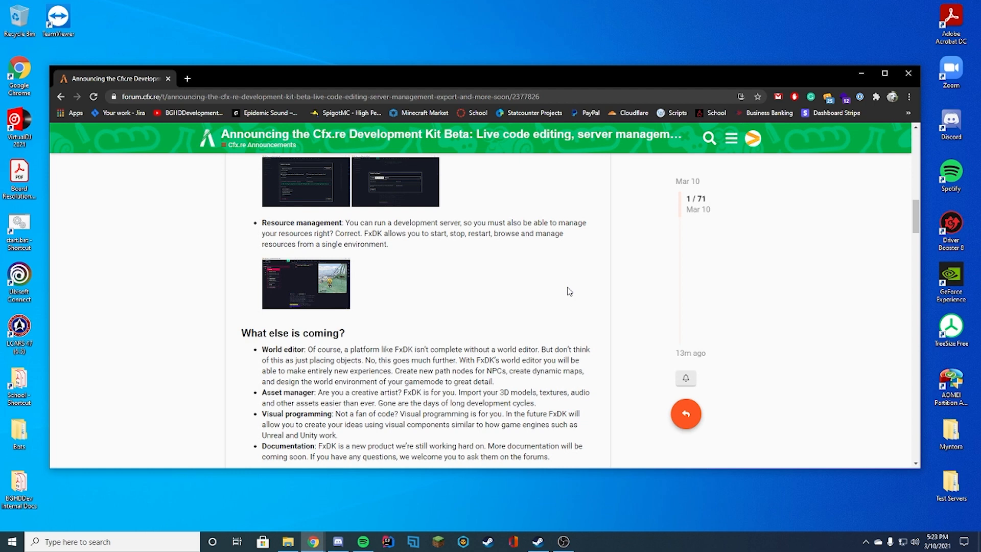
{"action": "left_click", "coordinate": [305, 283]}
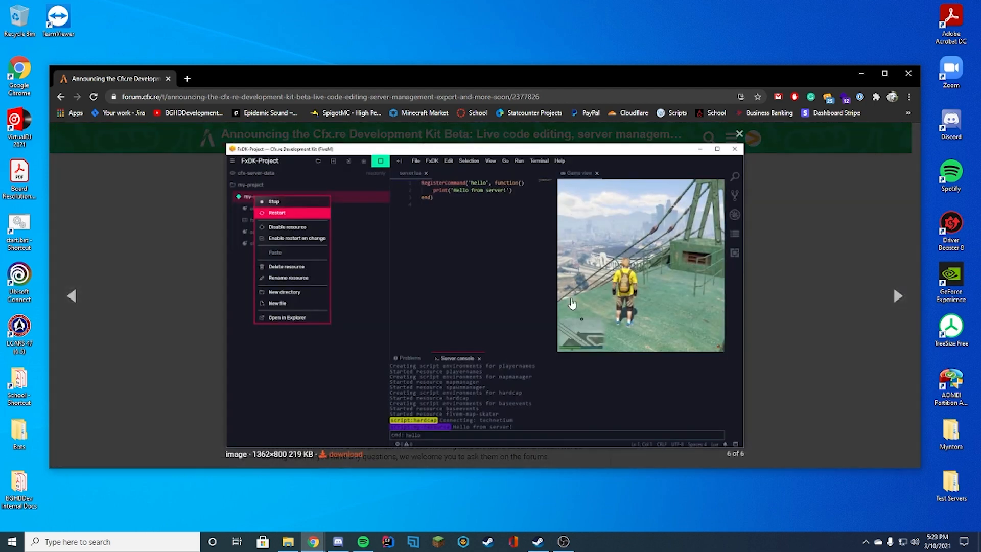
{"action": "mouse_move", "coordinate": [584, 240]}
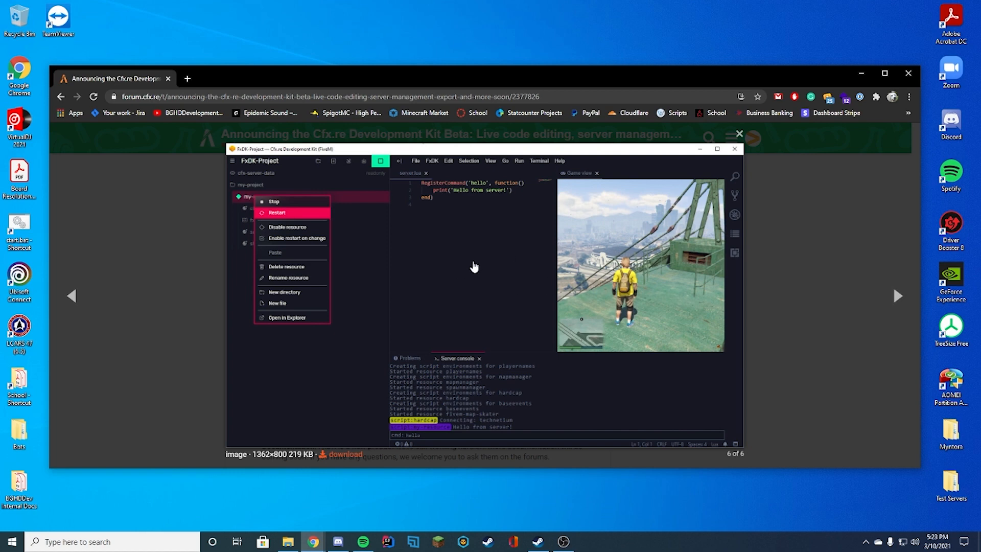
{"action": "mouse_move", "coordinate": [817, 222]}
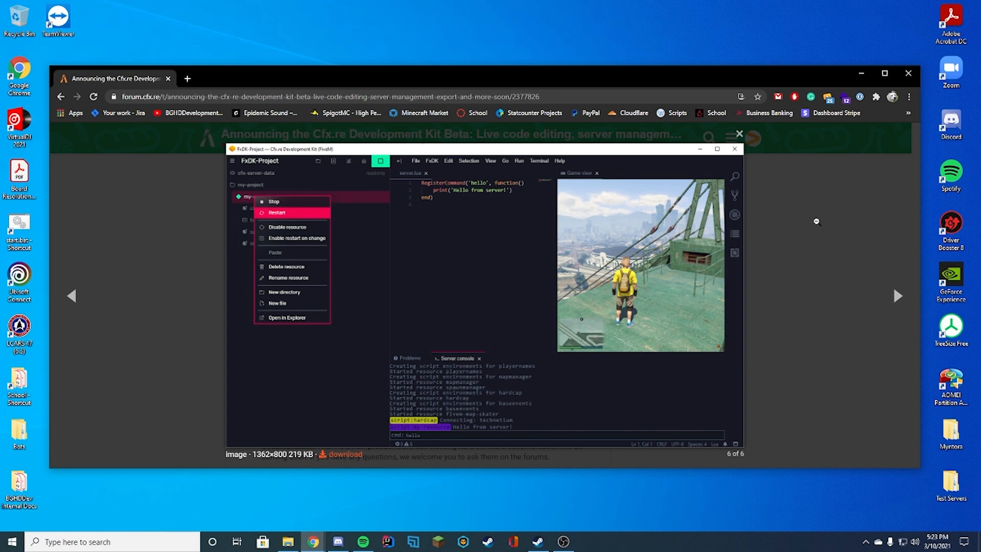
{"action": "left_click", "coordinate": [737, 133]}
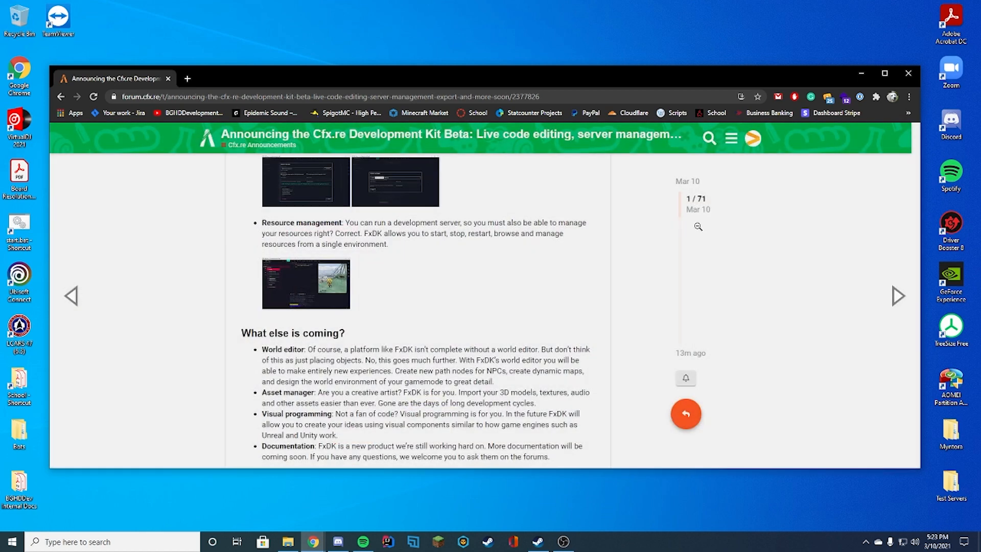
Scroll the announcement through the installation and feedback sections to the post's end with topic stats
{"action": "scroll", "scroll_direction": "down", "scroll_amount": 3}
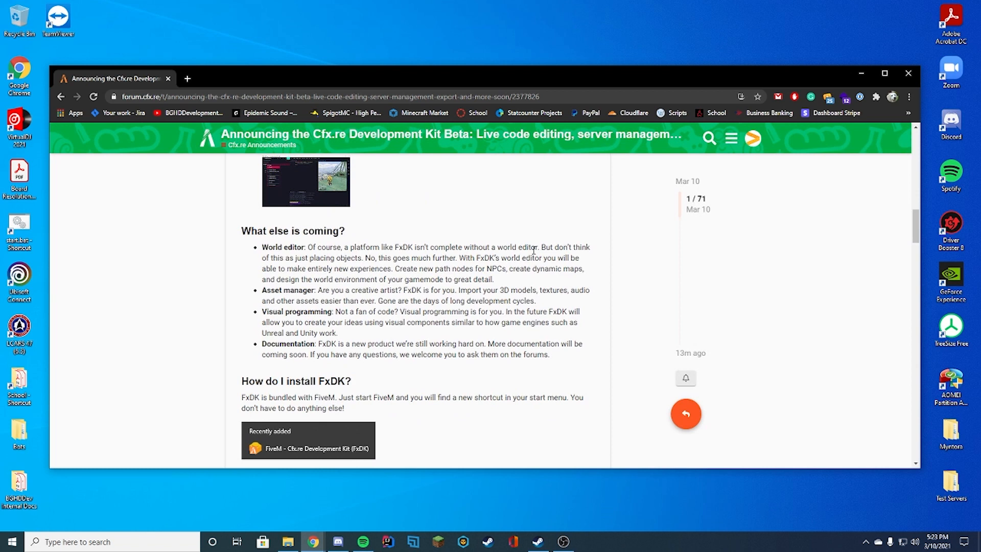
{"action": "mouse_move", "coordinate": [585, 267]}
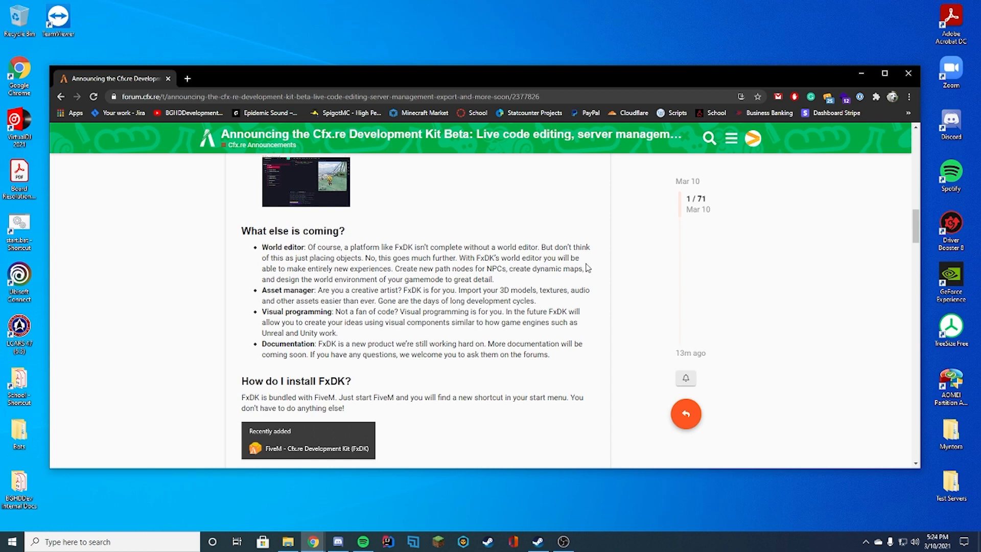
{"action": "scroll", "scroll_direction": "down", "scroll_amount": 3}
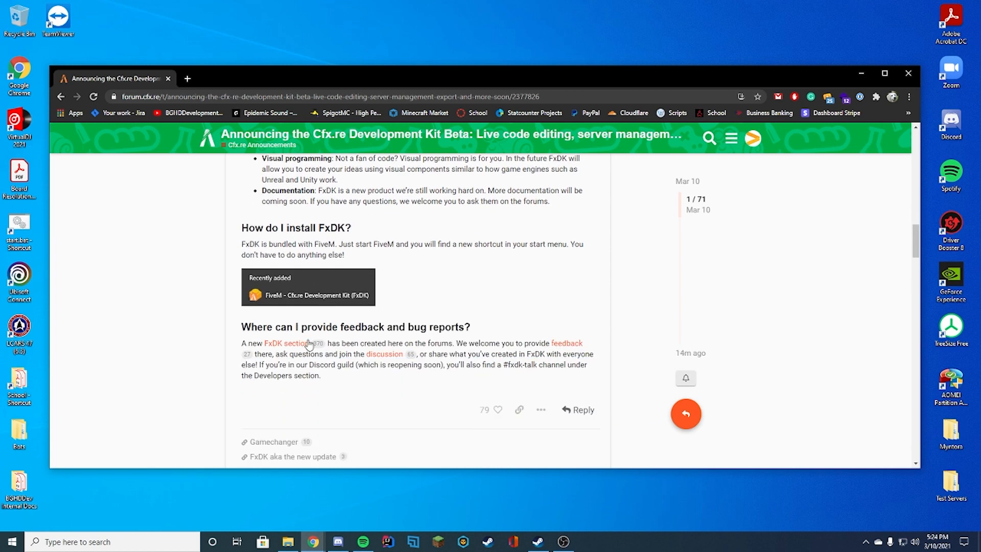
{"action": "scroll", "scroll_direction": "down", "scroll_amount": 3}
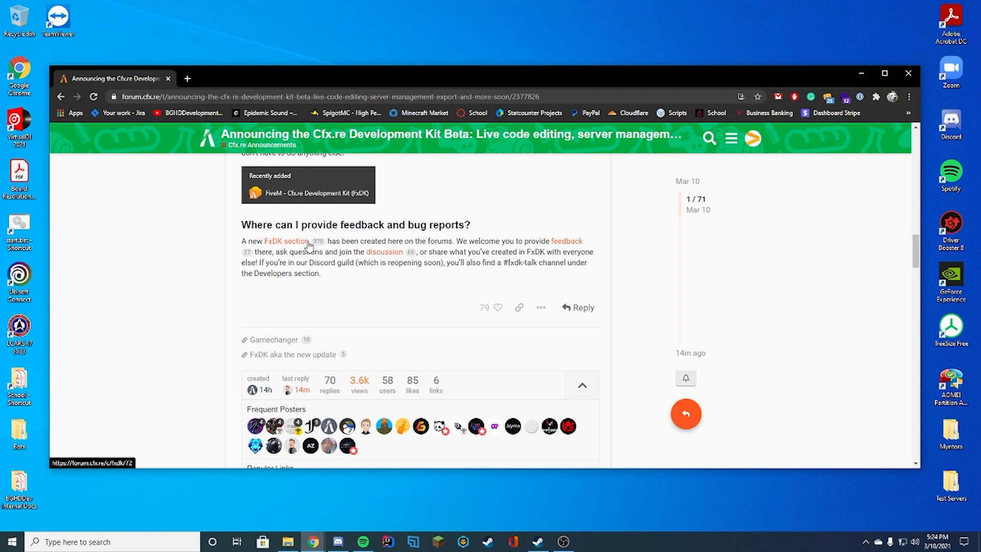
{"action": "mouse_move", "coordinate": [385, 251]}
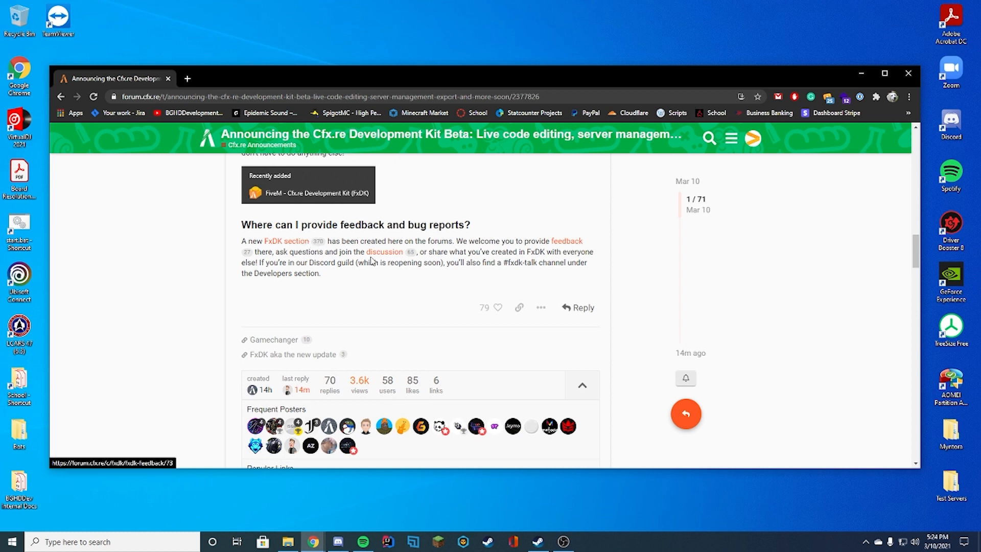
{"action": "mouse_move", "coordinate": [820, 87]}
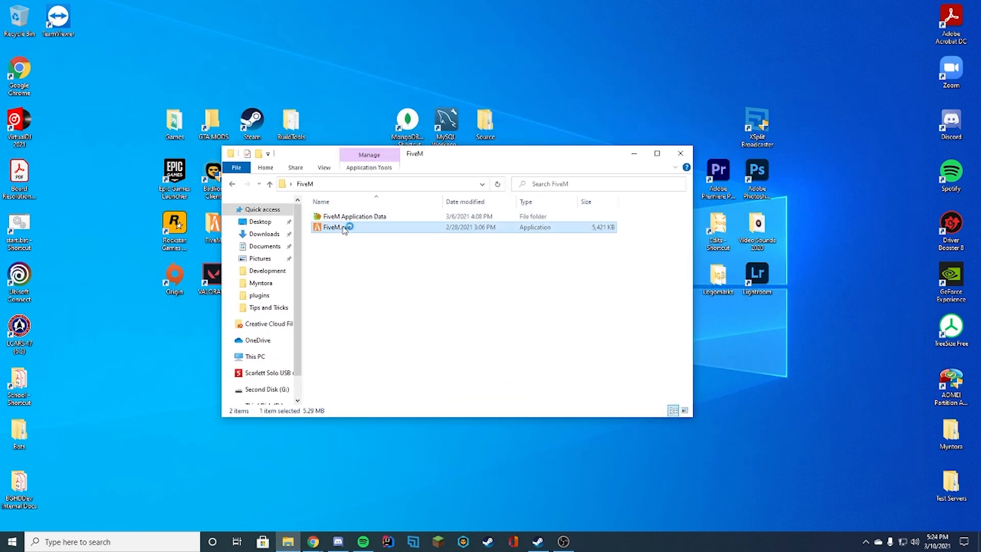
Run FiveM.exe to update it and install FxDK, then select the new FxDK shortcut
{"action": "double_click", "coordinate": [335, 227]}
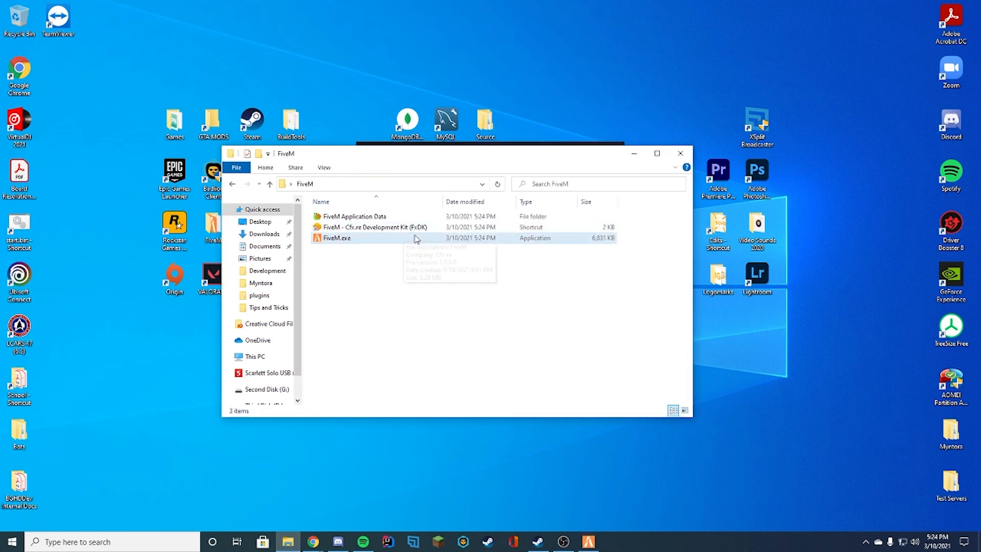
{"action": "mouse_move", "coordinate": [444, 272]}
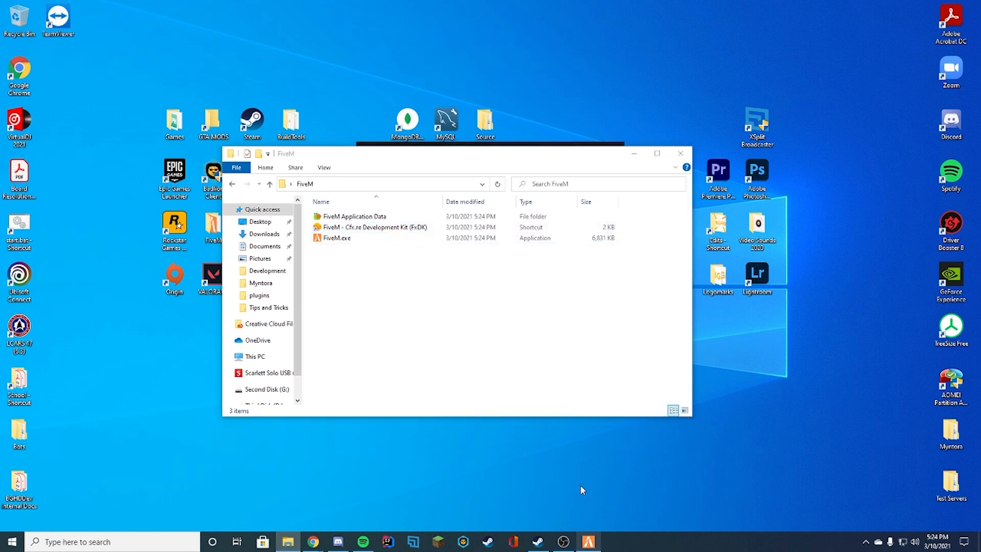
{"action": "double_click", "coordinate": [337, 238]}
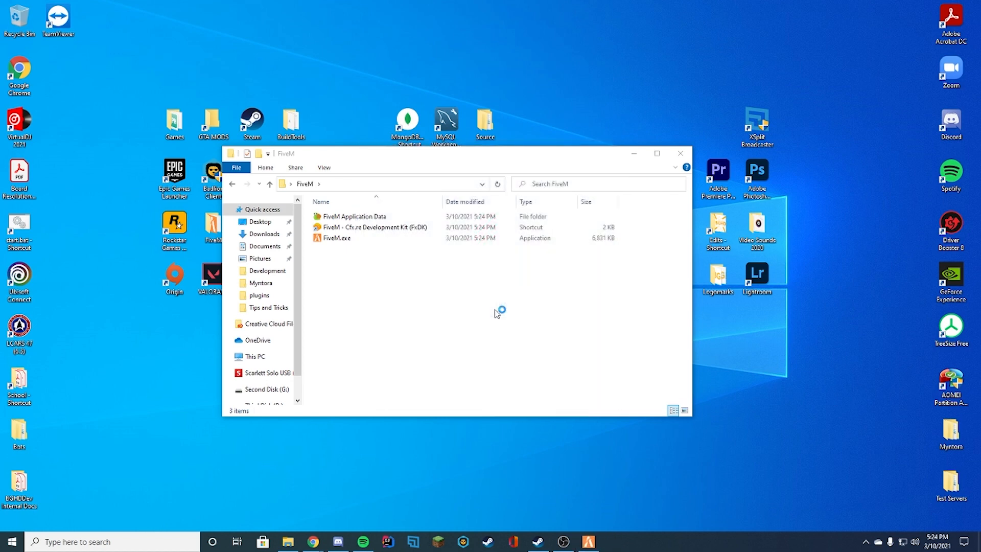
{"action": "double_click", "coordinate": [336, 238]}
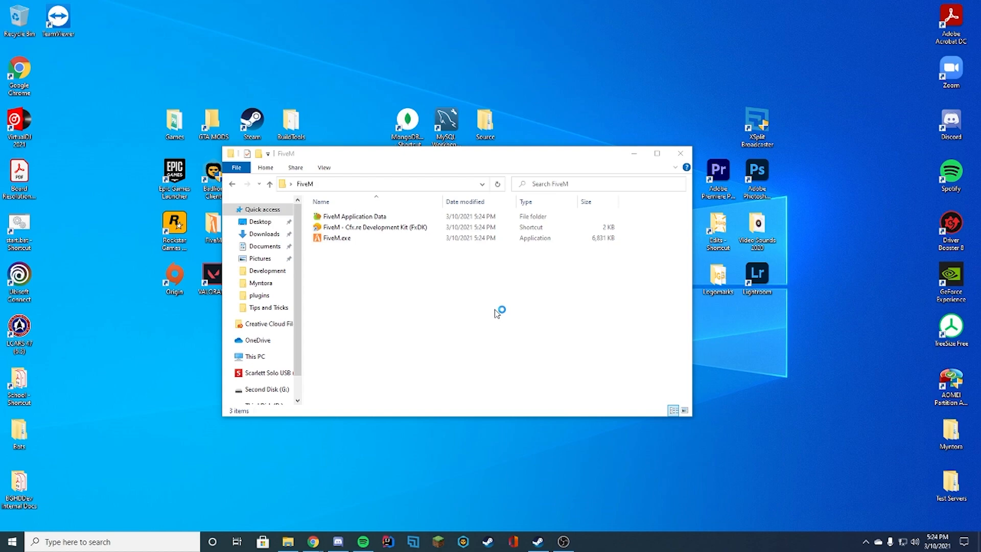
{"action": "double_click", "coordinate": [337, 239]}
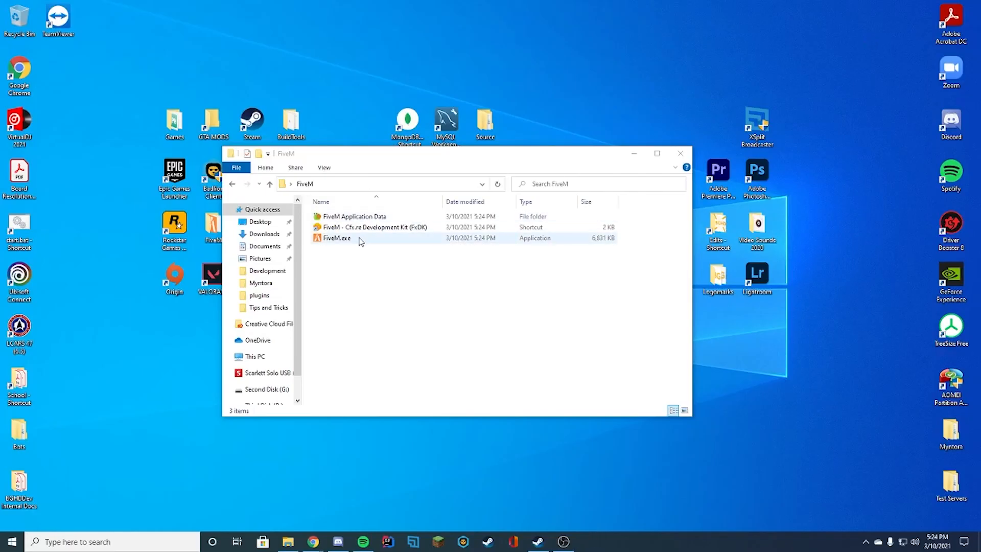
{"action": "left_click", "coordinate": [372, 227]}
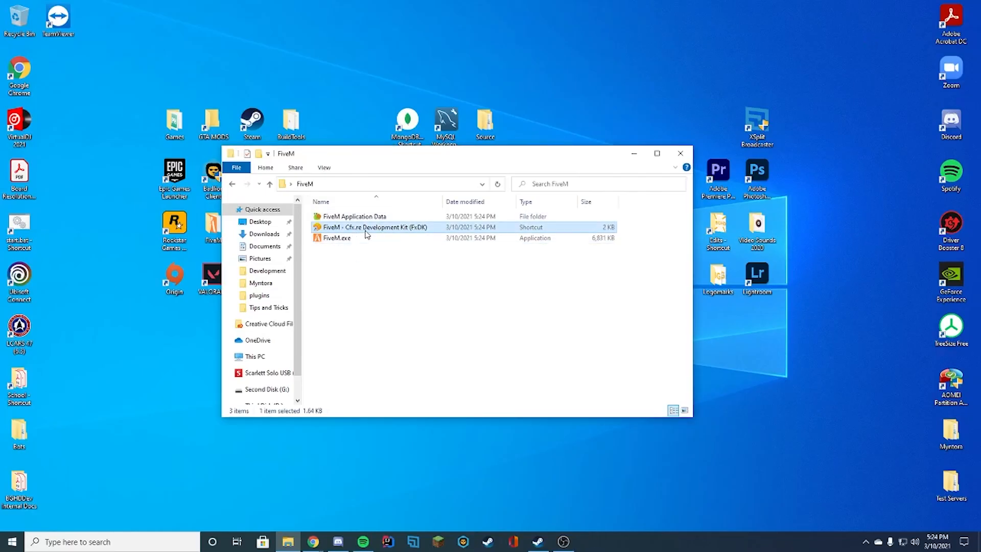
{"action": "mouse_move", "coordinate": [372, 227]}
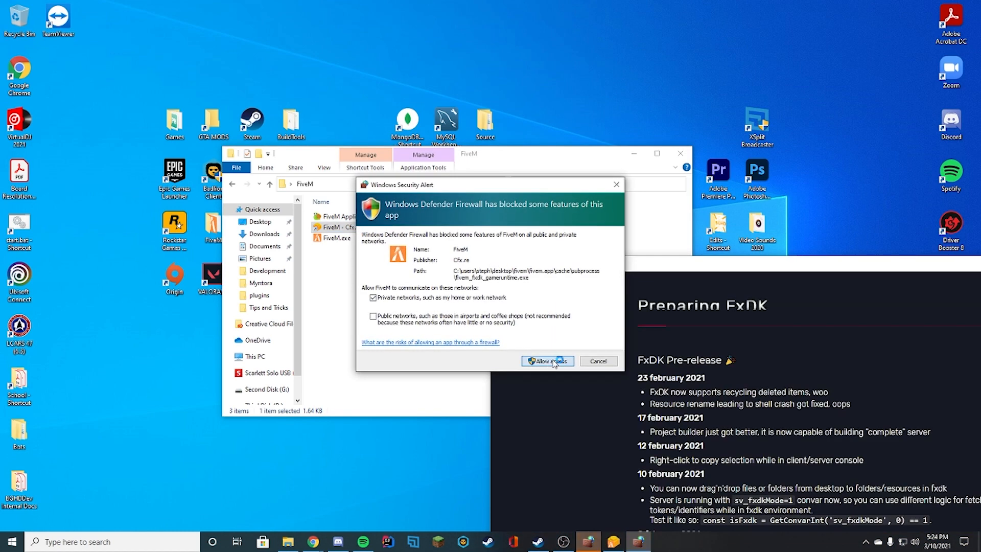
Allow FiveM through the firewall, maximize the FxDK window and wait until 'FxDK is ready!' appears
{"action": "left_click", "coordinate": [545, 361]}
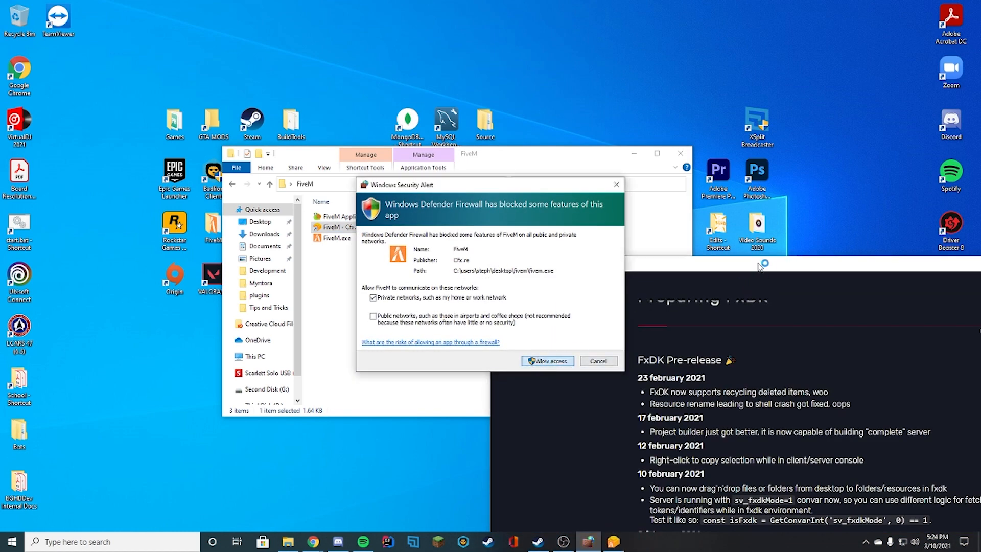
{"action": "left_click", "coordinate": [546, 361]}
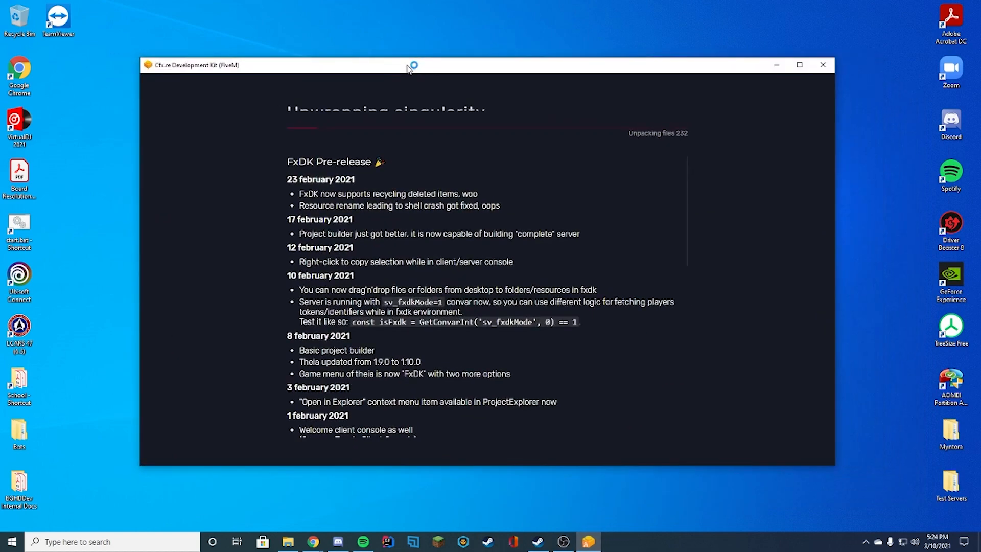
{"action": "left_click", "coordinate": [799, 64]}
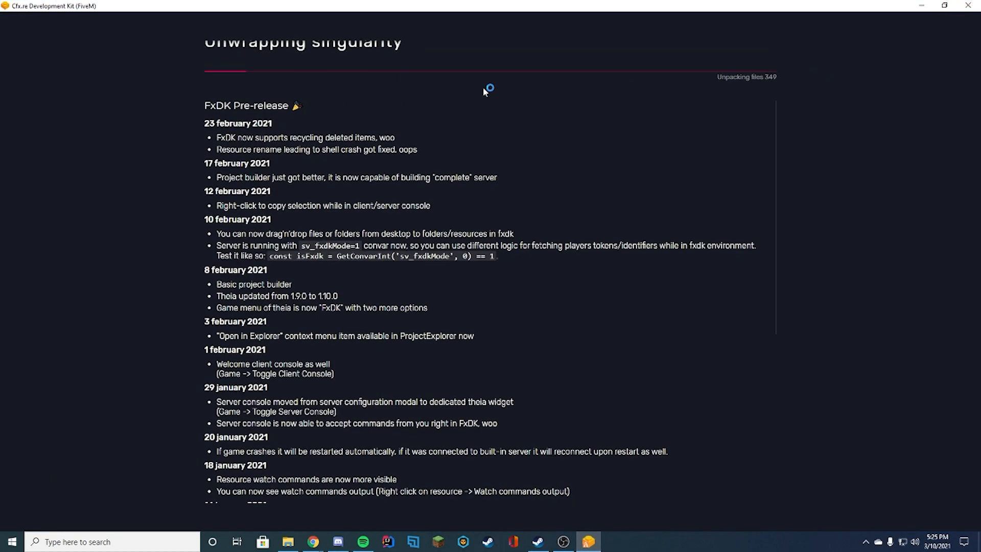
{"action": "mouse_move", "coordinate": [806, 85]}
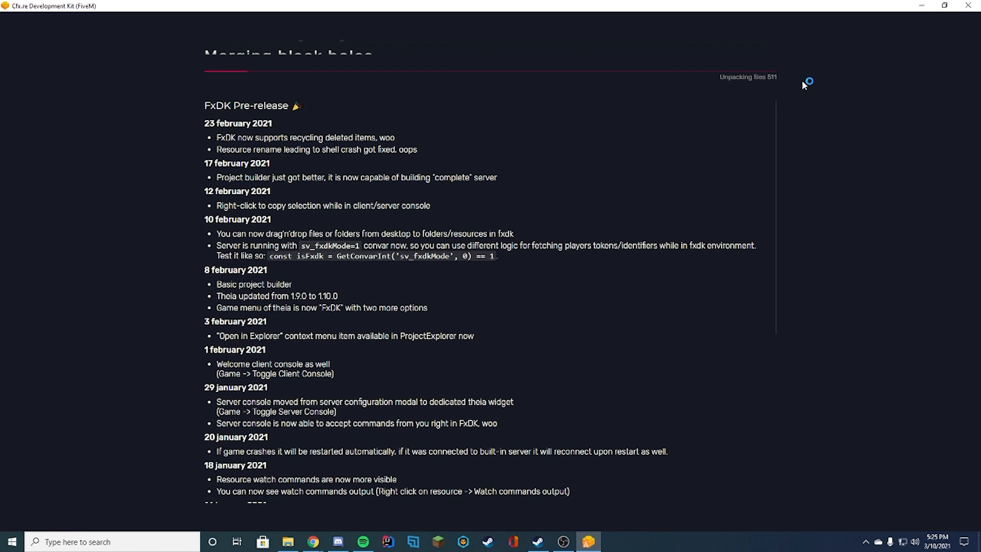
{"action": "mouse_move", "coordinate": [849, 132]}
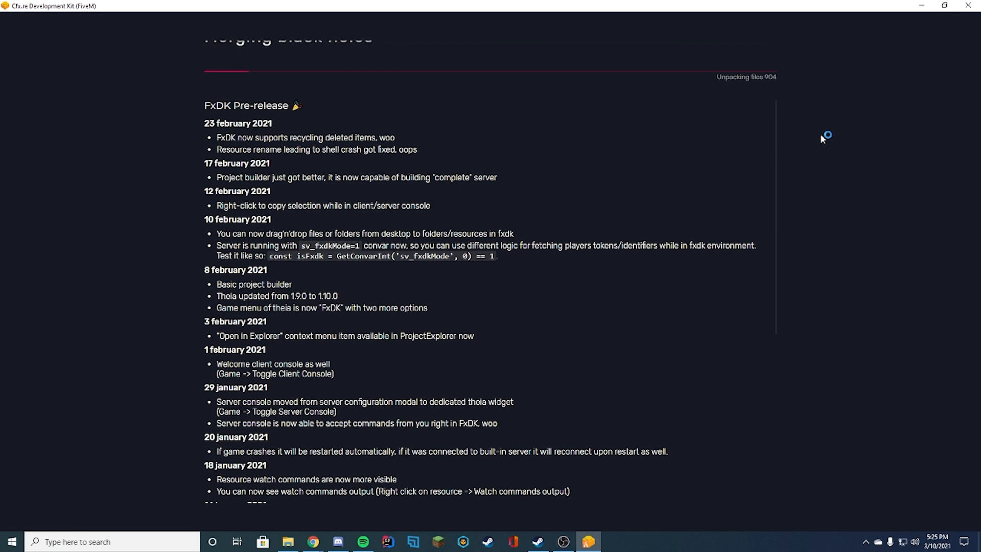
{"action": "mouse_move", "coordinate": [427, 283]}
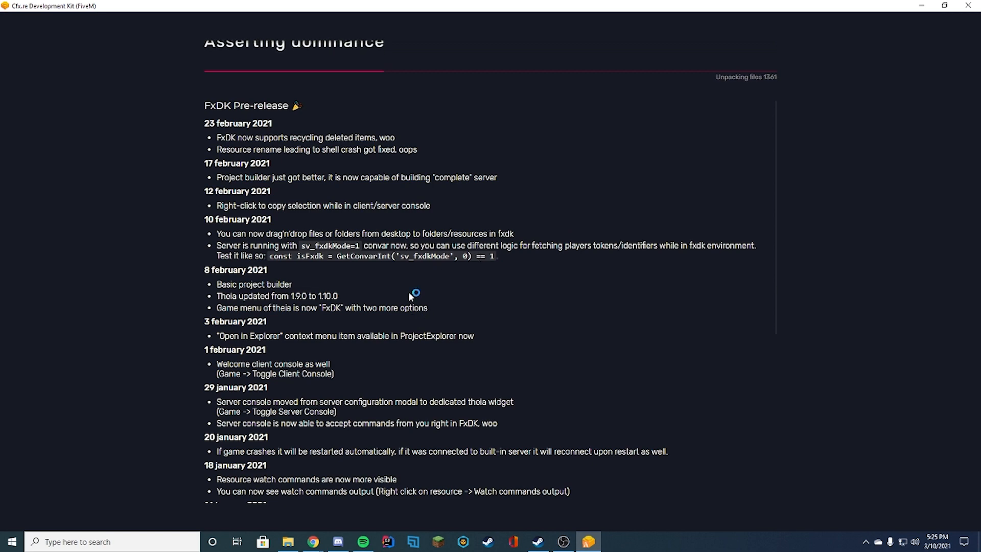
{"action": "scroll", "scroll_direction": "down", "scroll_amount": 3}
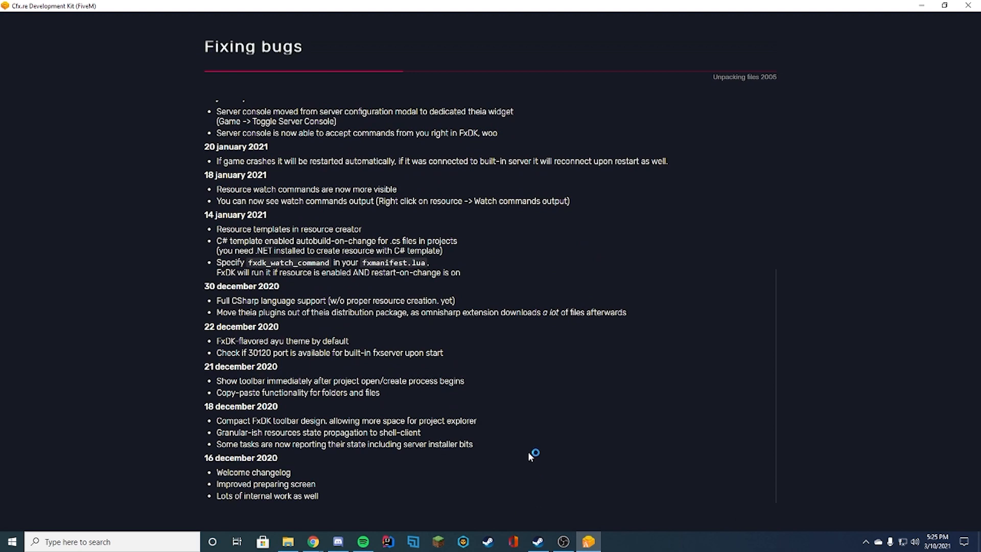
{"action": "scroll", "scroll_direction": "up", "scroll_amount": 3}
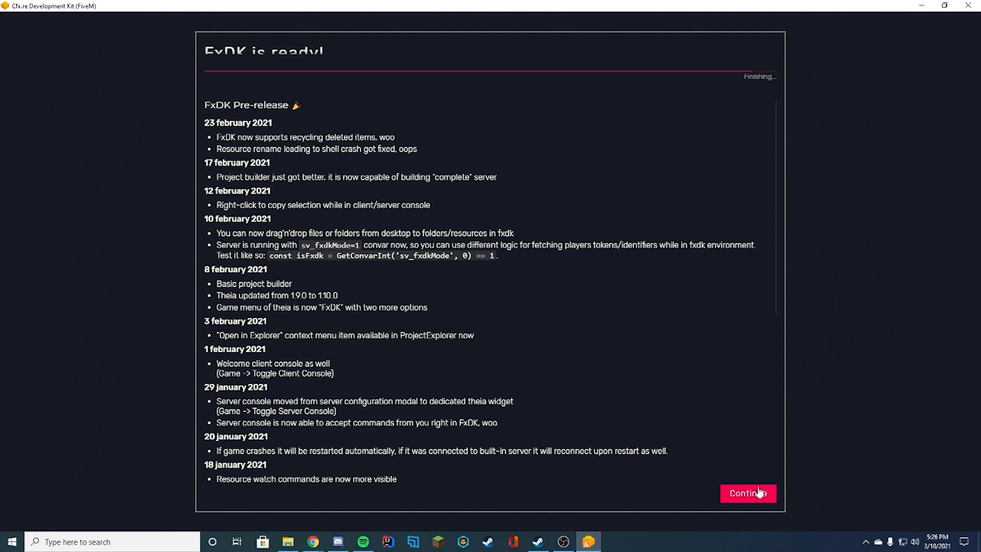
Continue to the Welcome to FxDK screen, peek at the Create New Project dialog and cancel back to it
{"action": "left_click", "coordinate": [748, 493]}
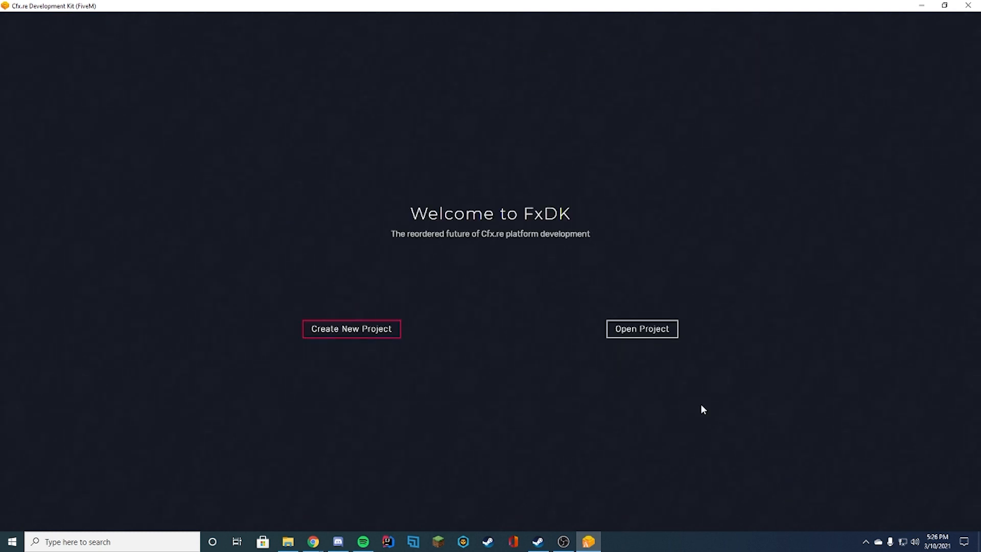
{"action": "mouse_move", "coordinate": [657, 228]}
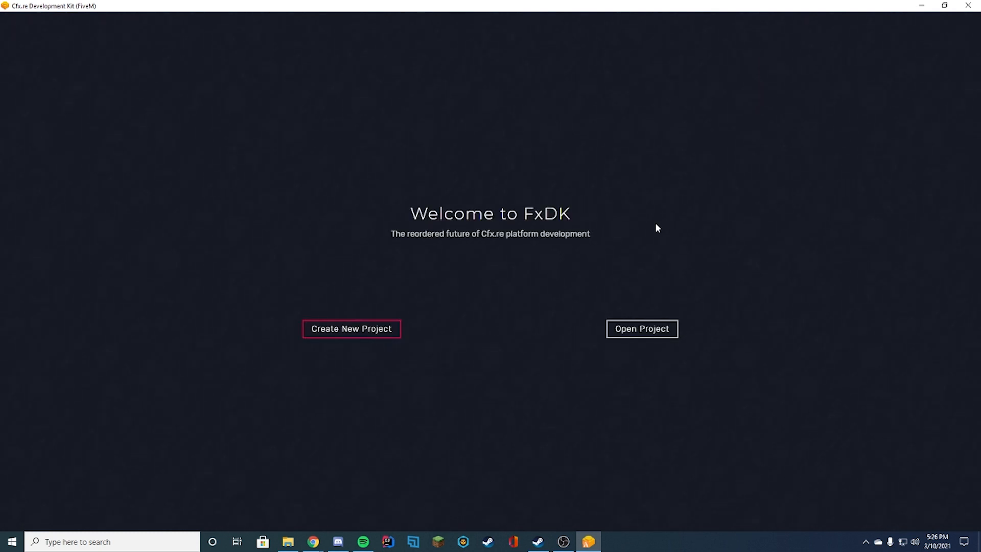
{"action": "mouse_move", "coordinate": [642, 328]}
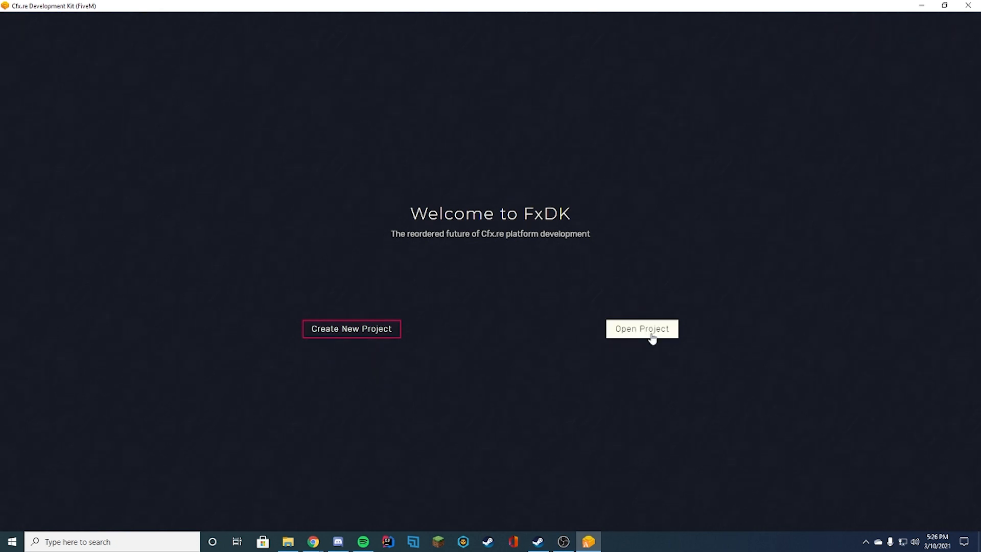
{"action": "left_click", "coordinate": [351, 328]}
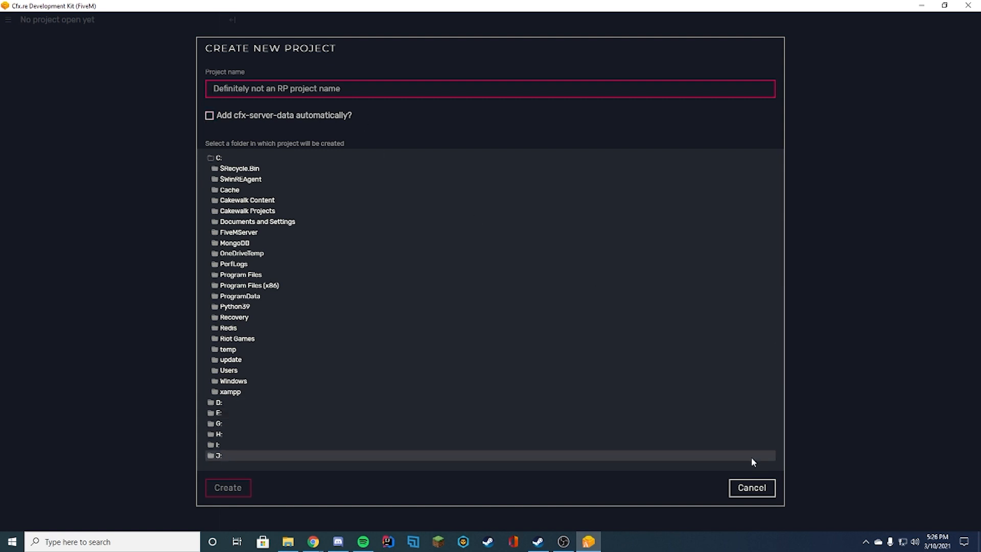
{"action": "left_click", "coordinate": [751, 487]}
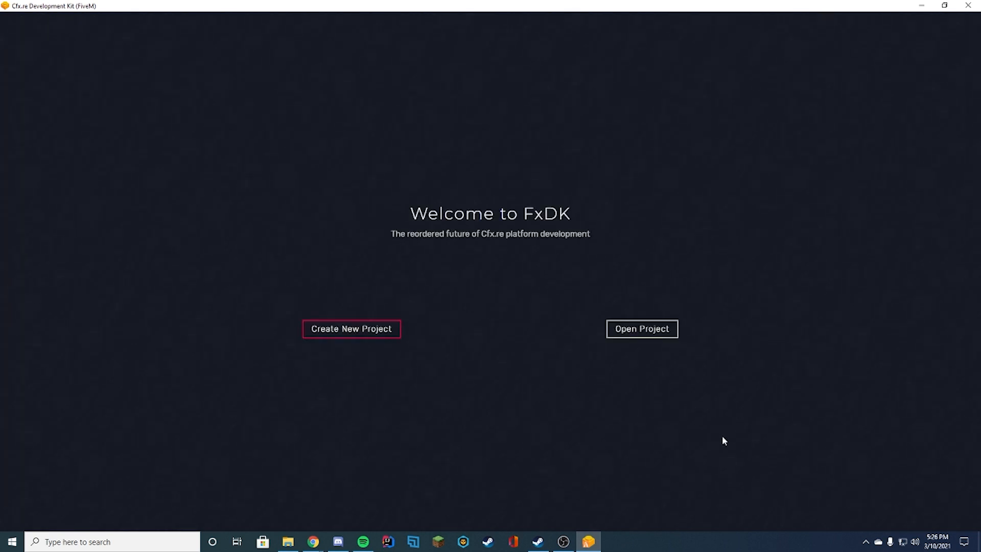